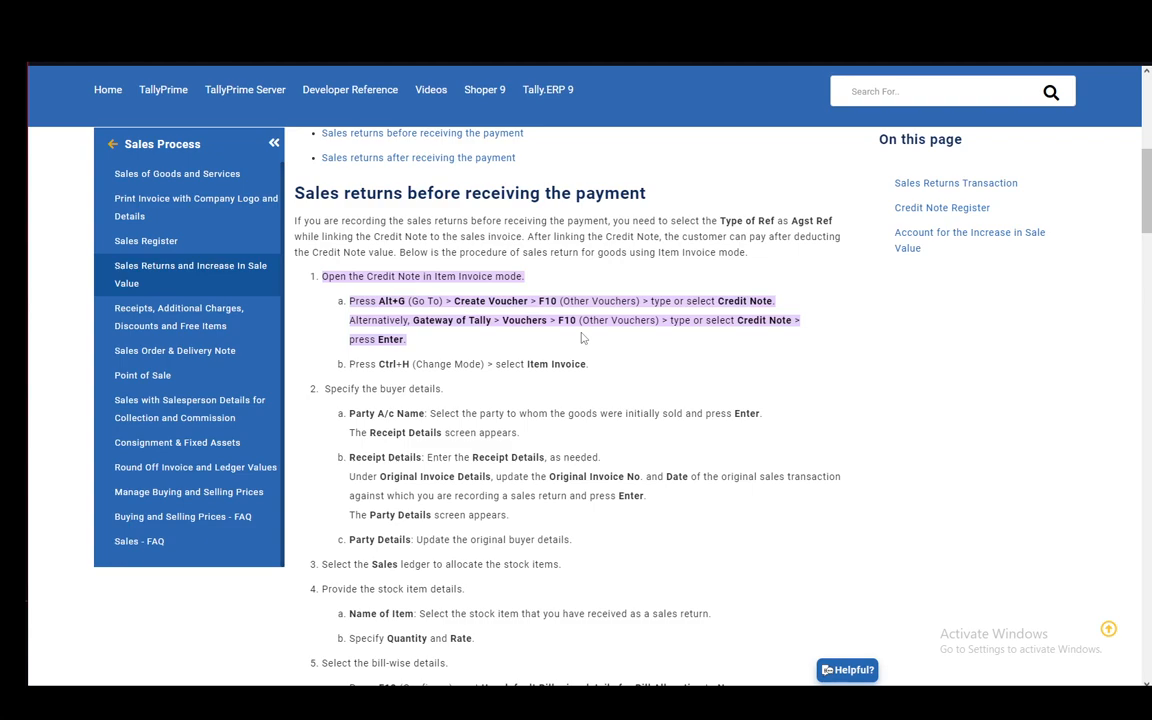
mouse_move(460, 406)
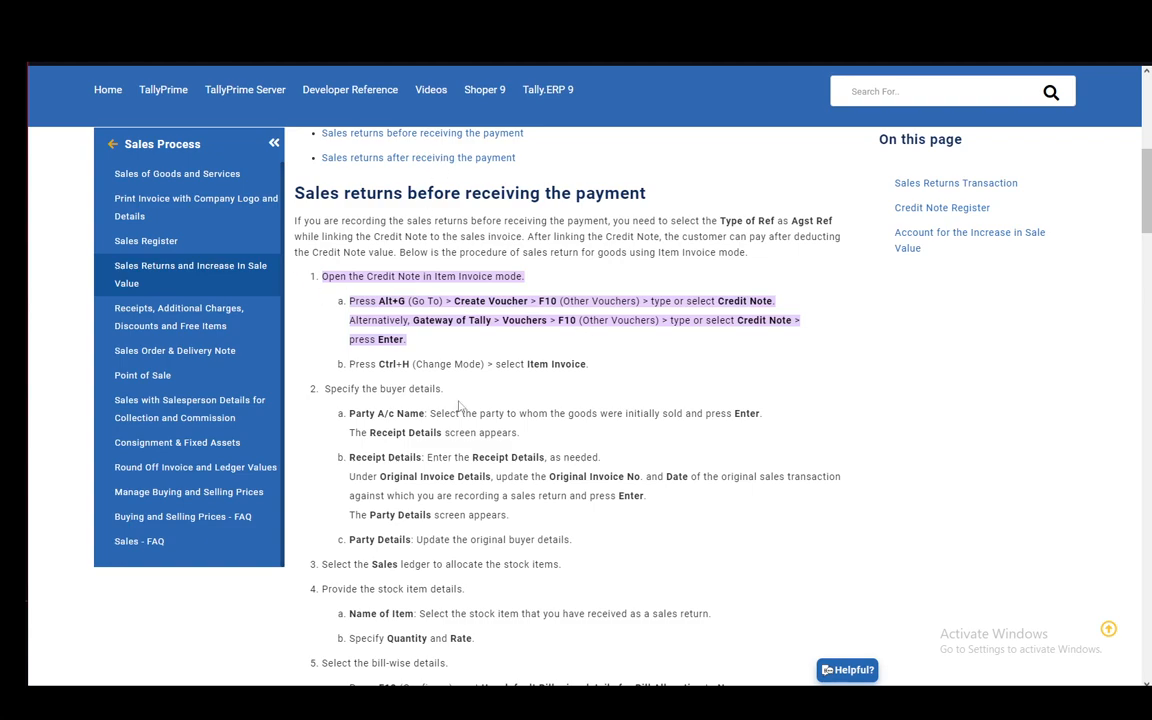
scroll(down, 3)
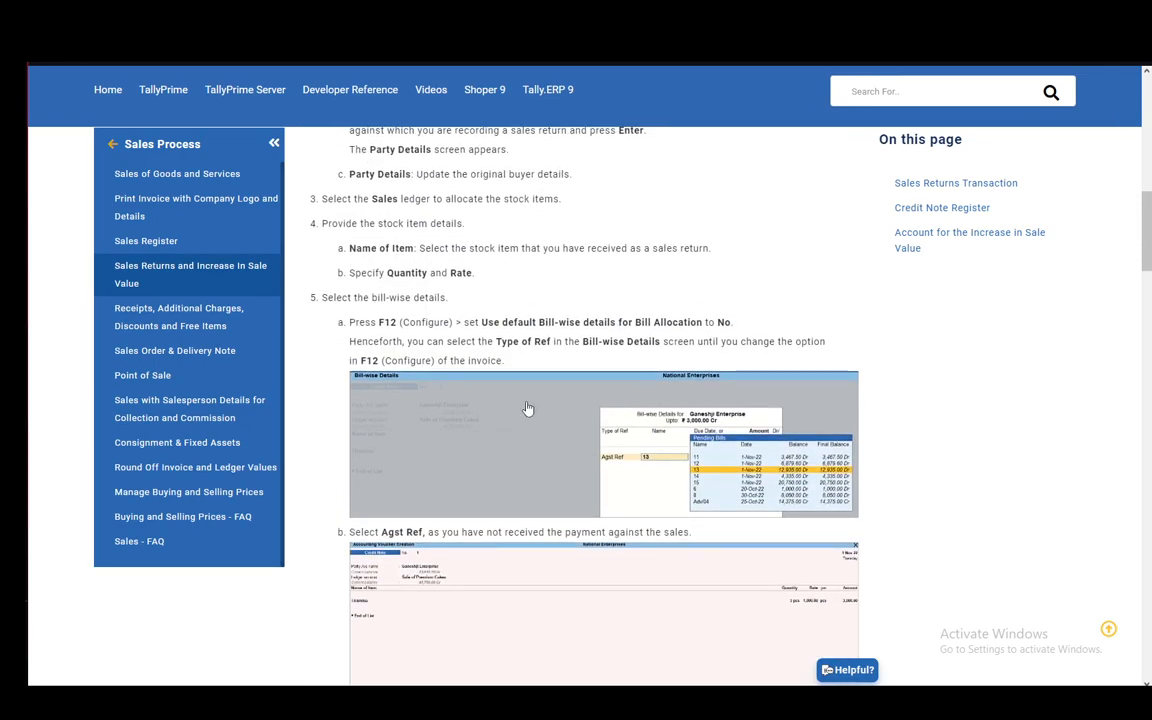
scroll(up, 3)
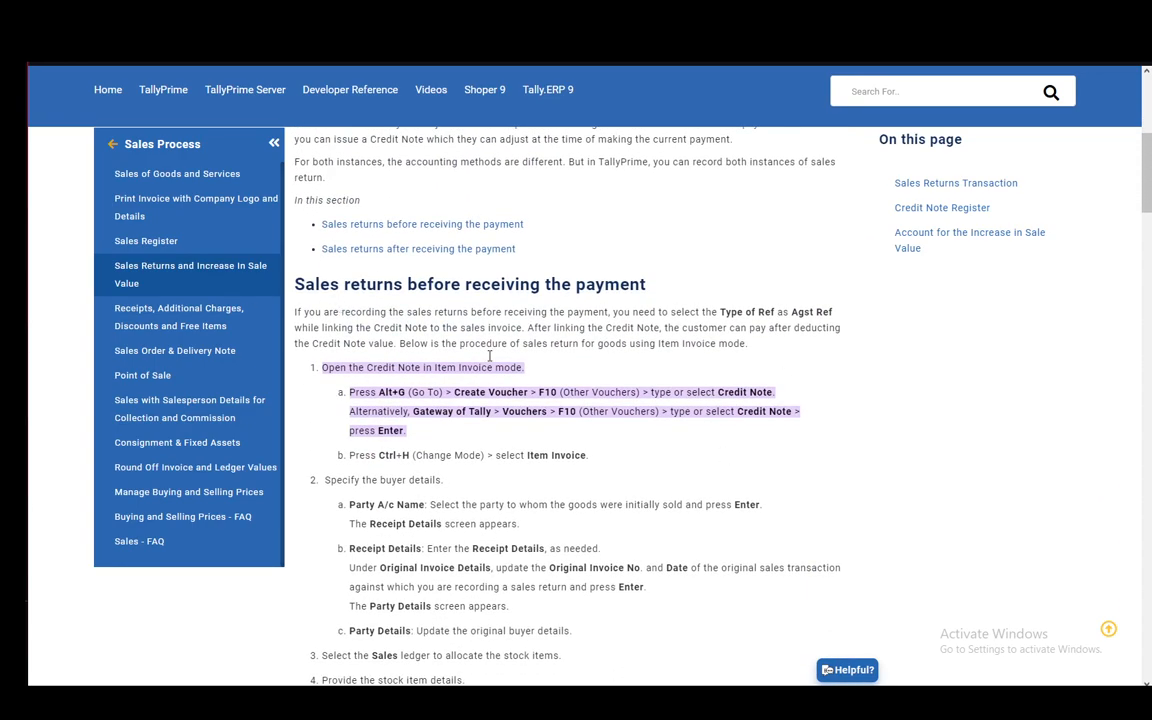
scroll(down, 3)
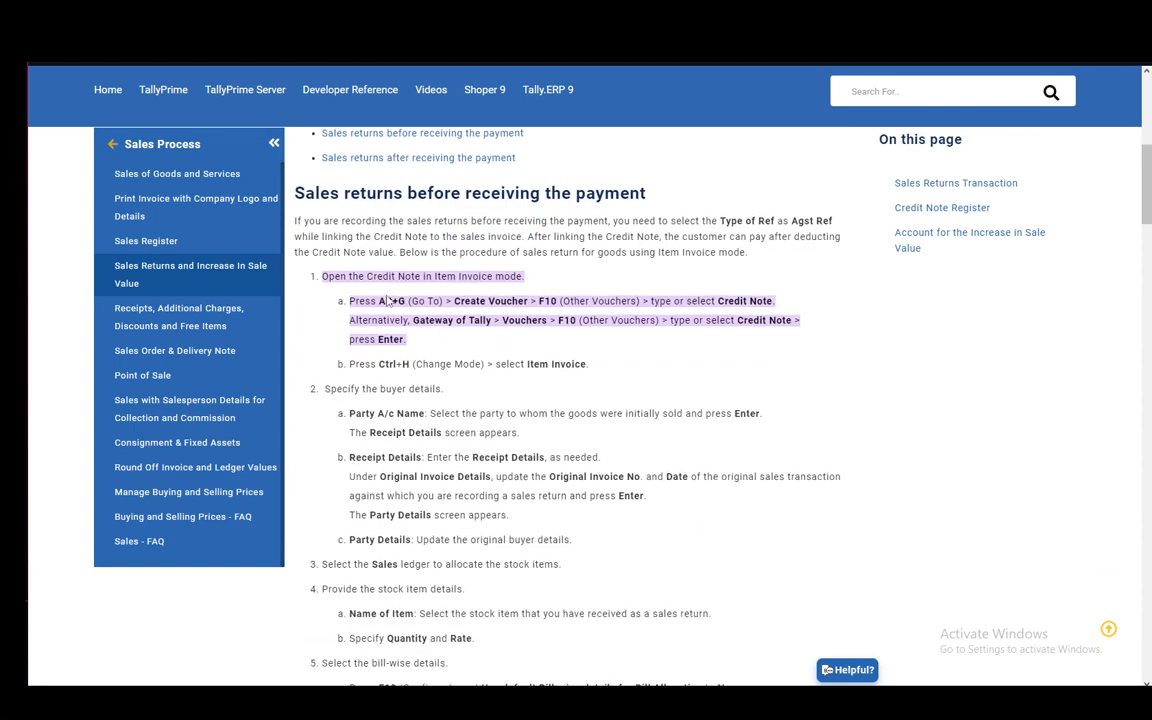
scroll(down, 3)
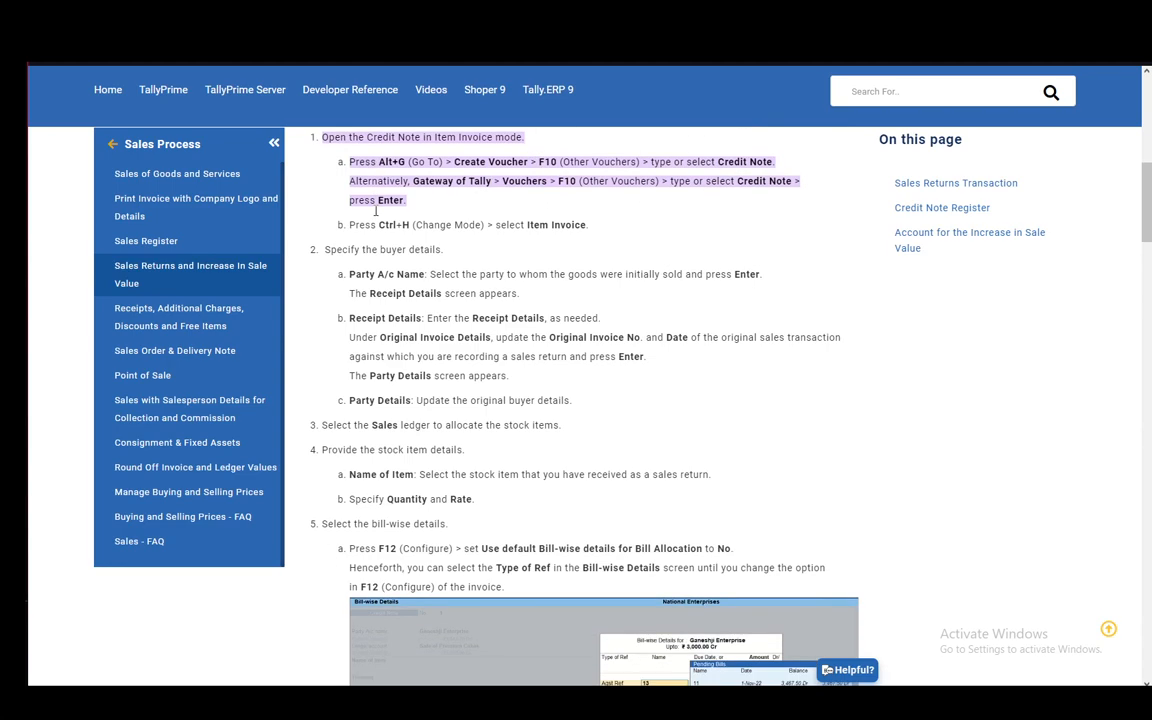
scroll(down, 3)
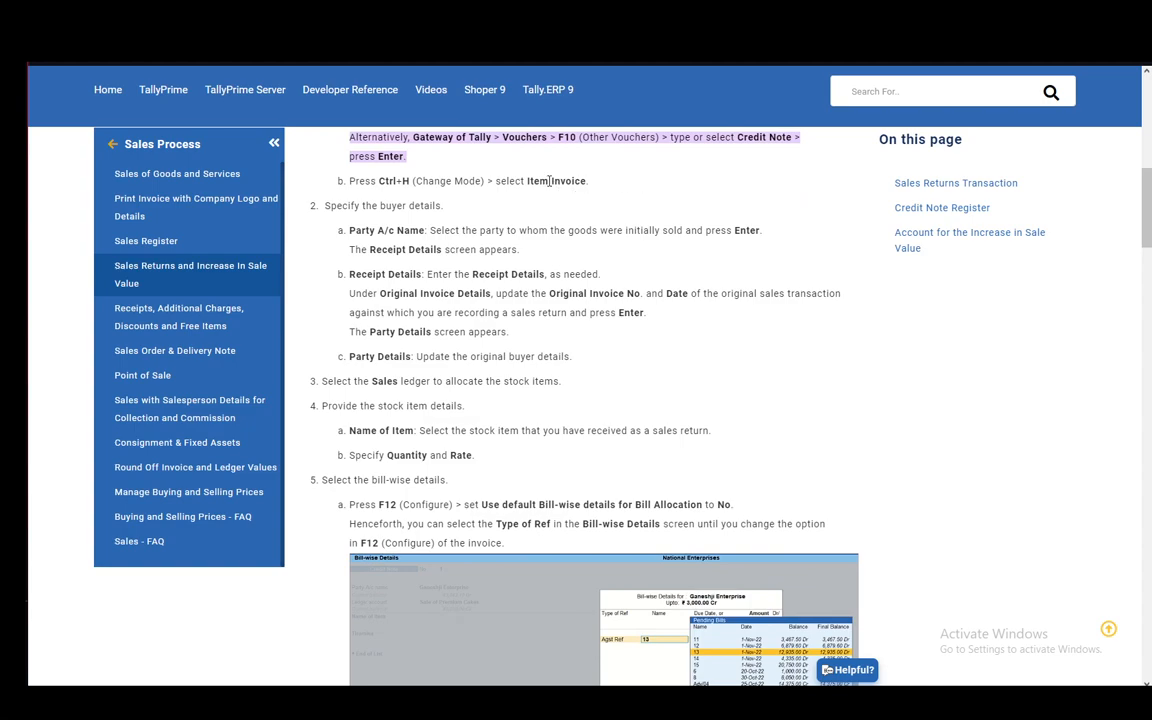
mouse_move(448, 230)
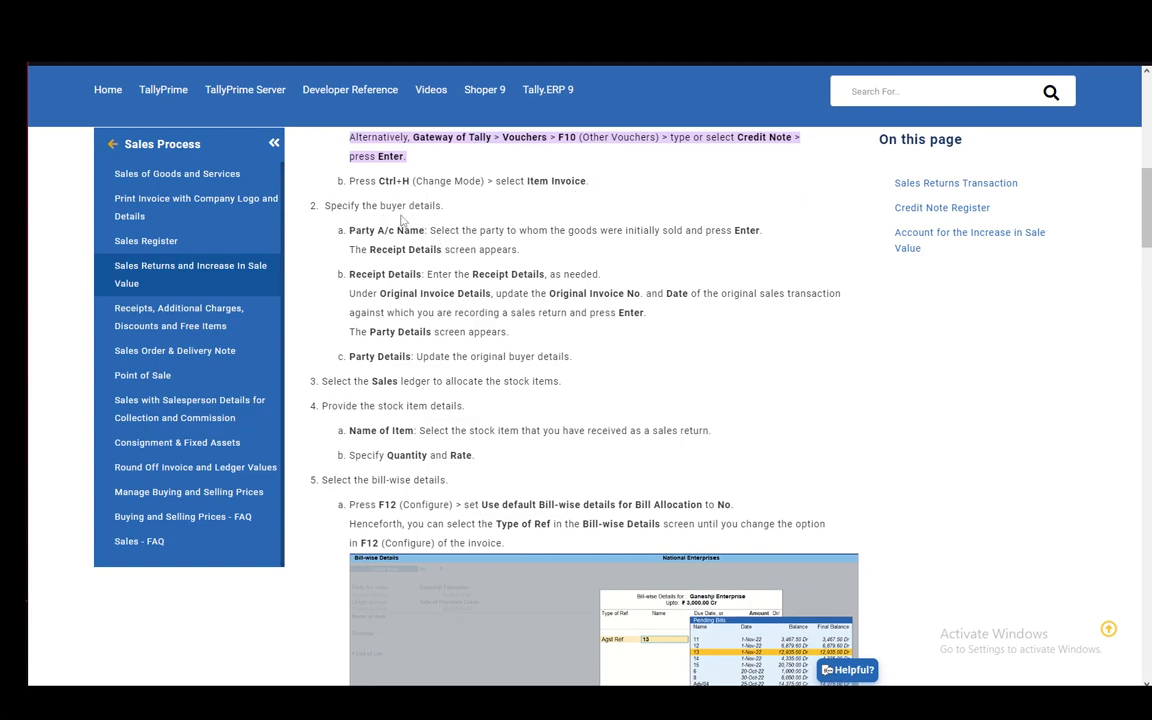
mouse_move(730, 286)
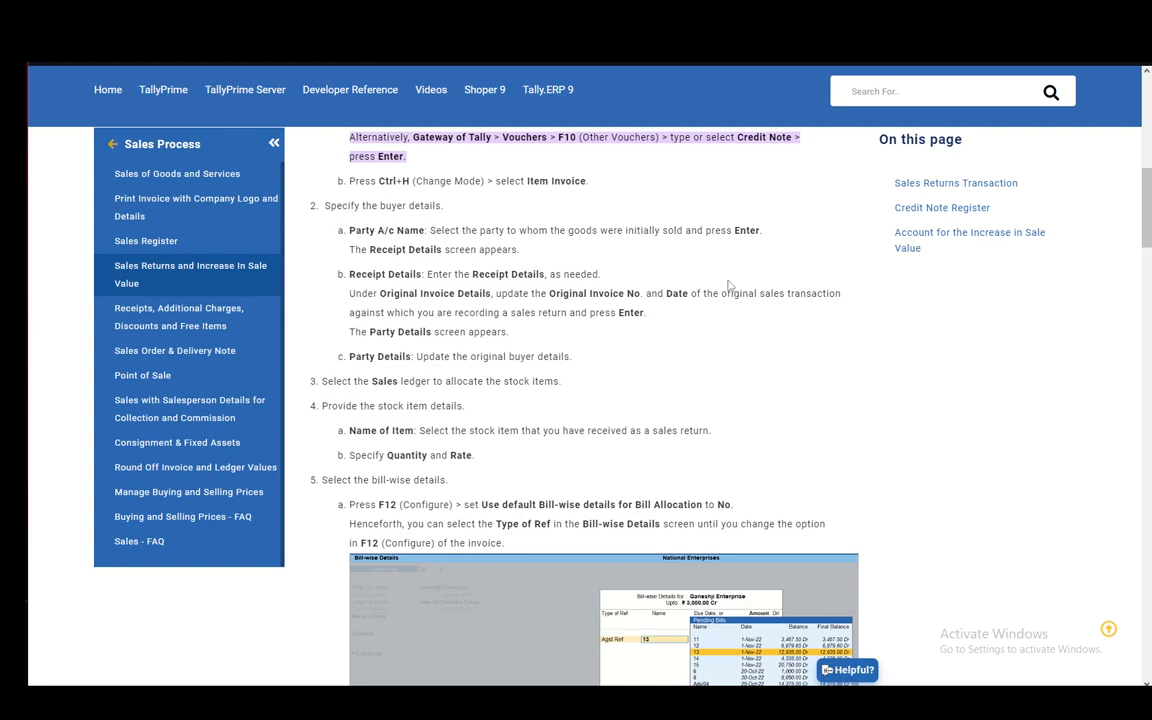
mouse_move(488, 232)
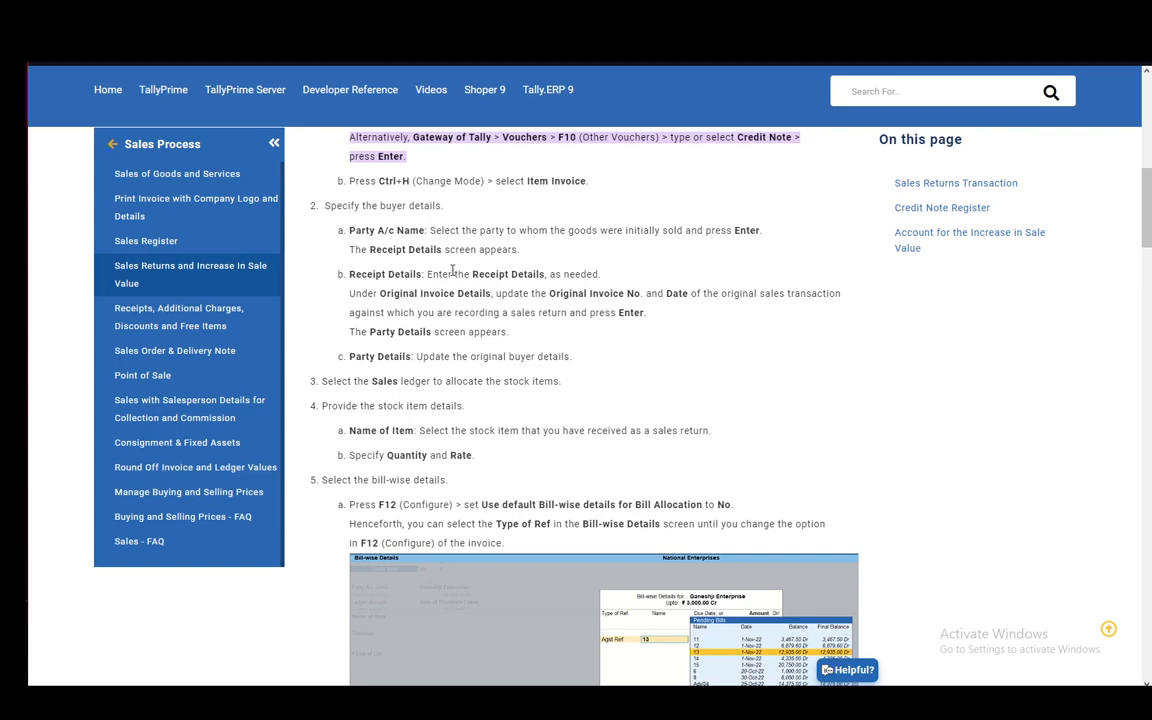
scroll(down, 3)
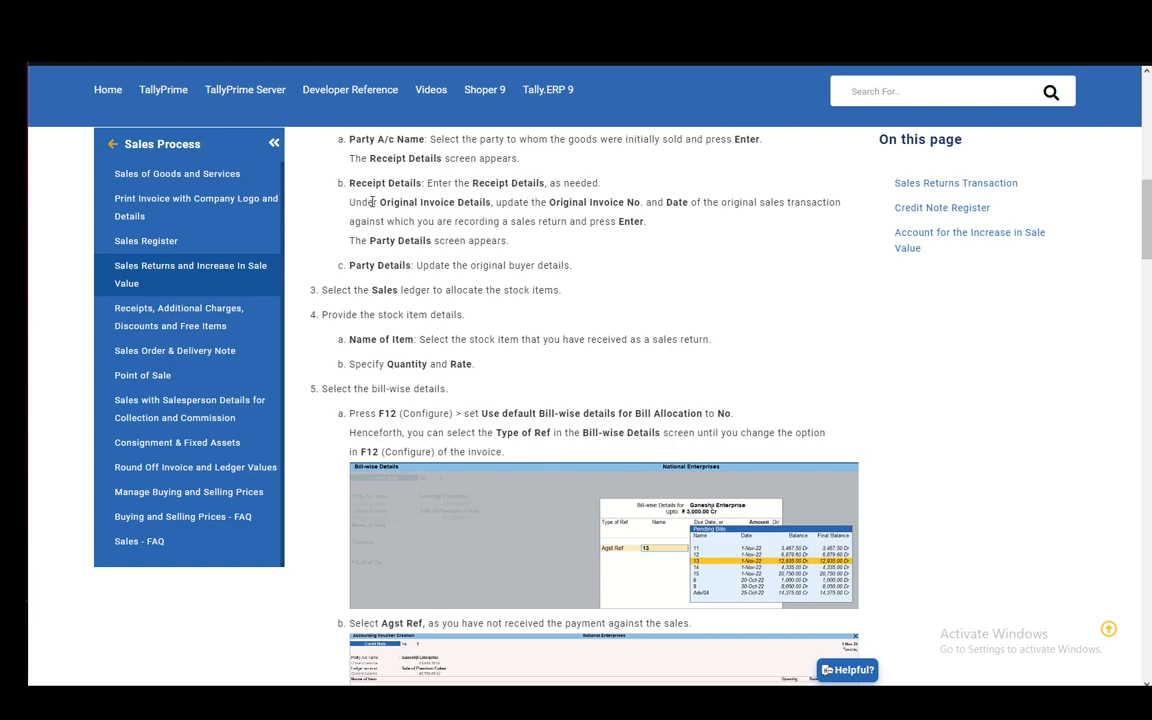
mouse_move(660, 220)
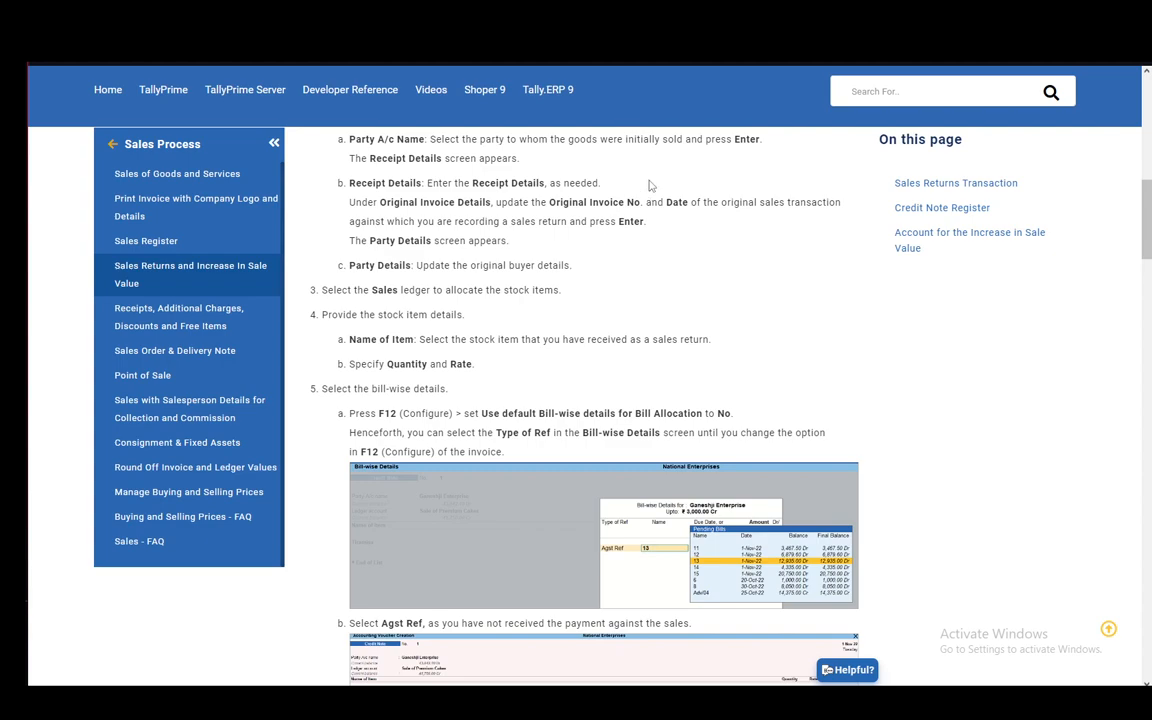
mouse_move(634, 168)
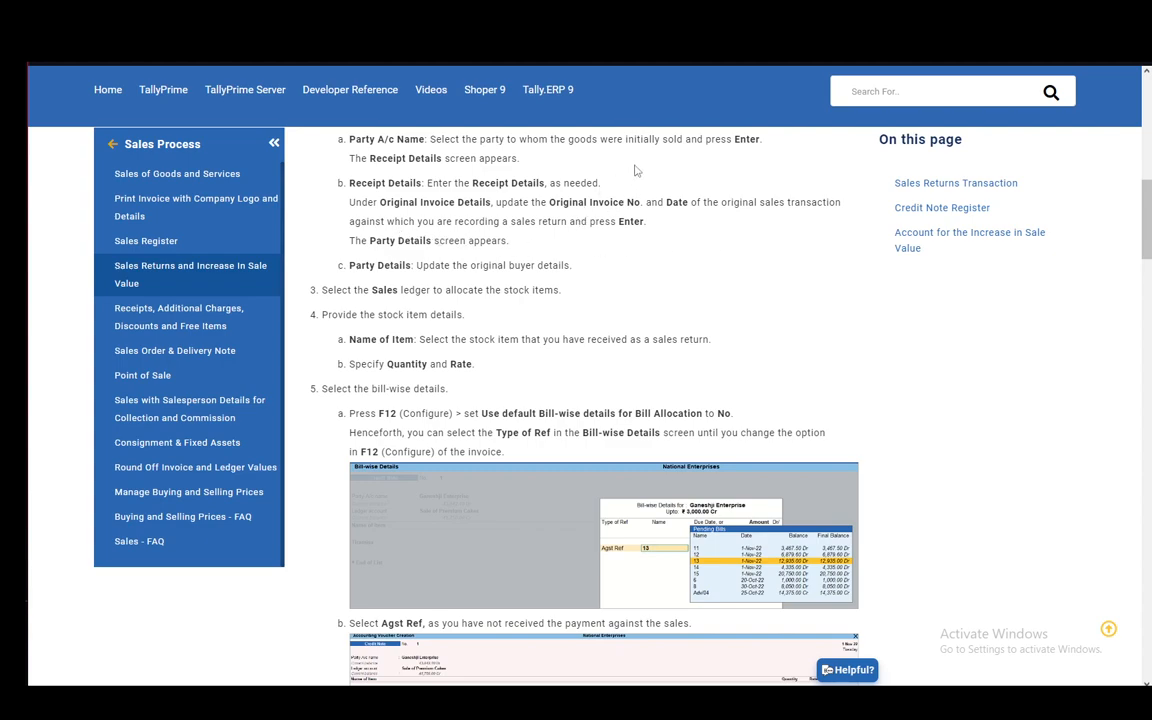
mouse_move(512, 204)
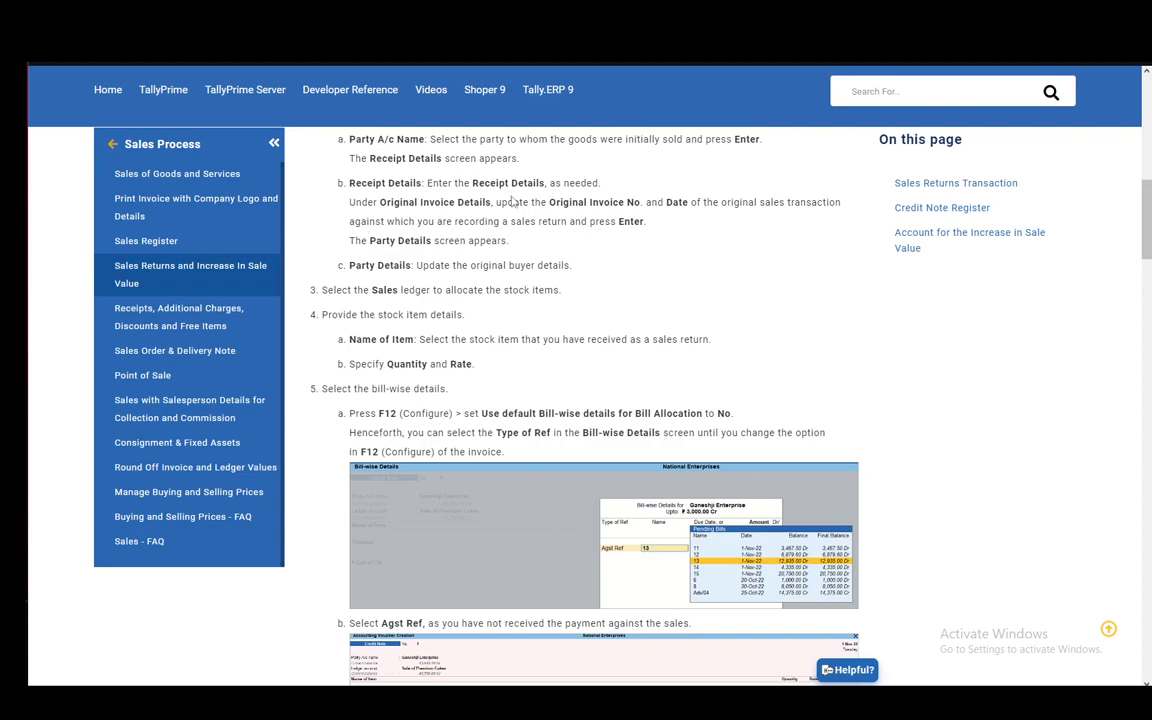
scroll(down, 3)
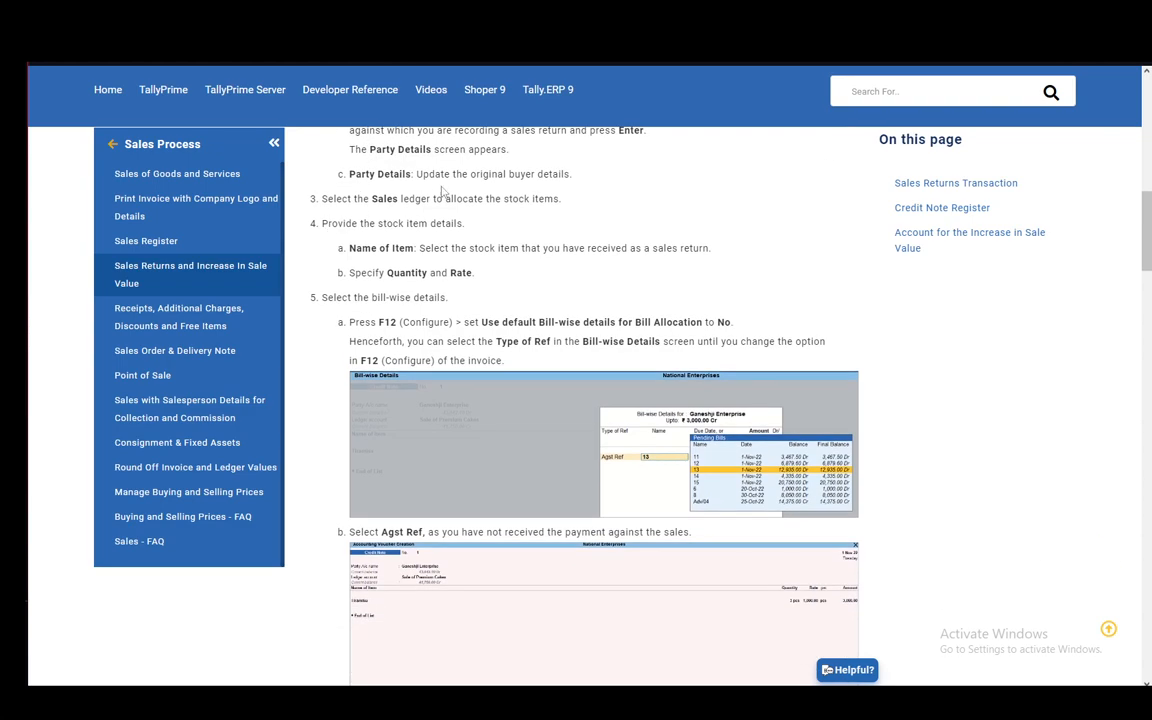
mouse_move(480, 192)
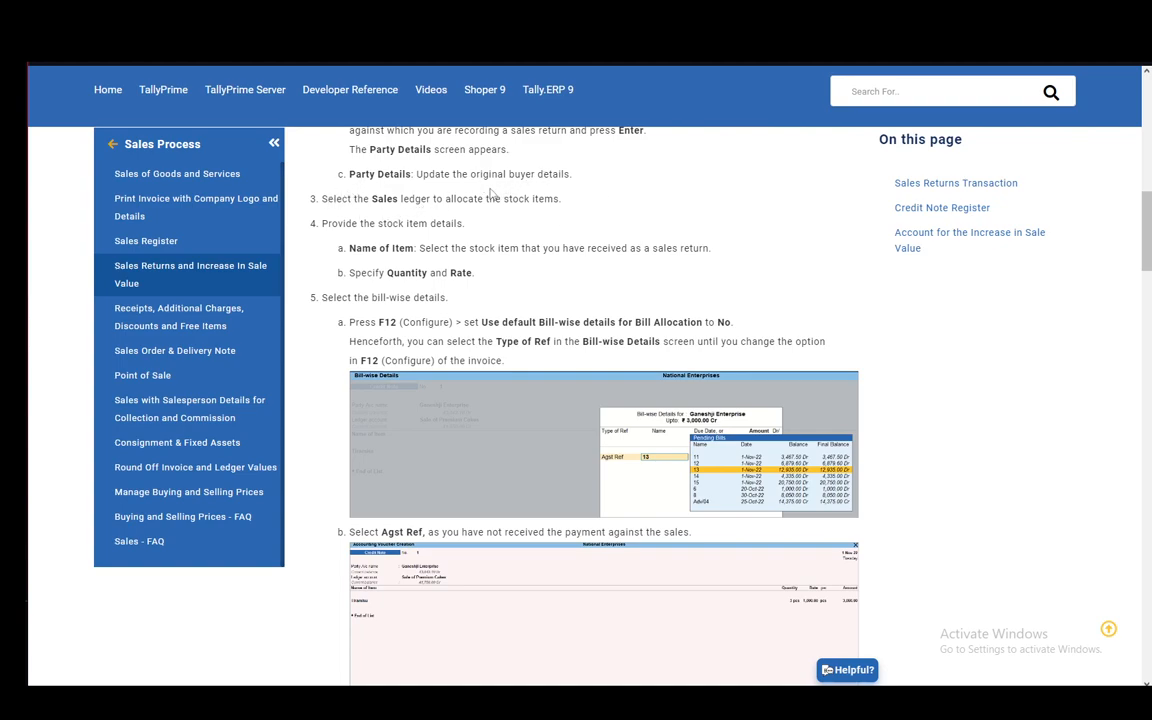
mouse_move(548, 240)
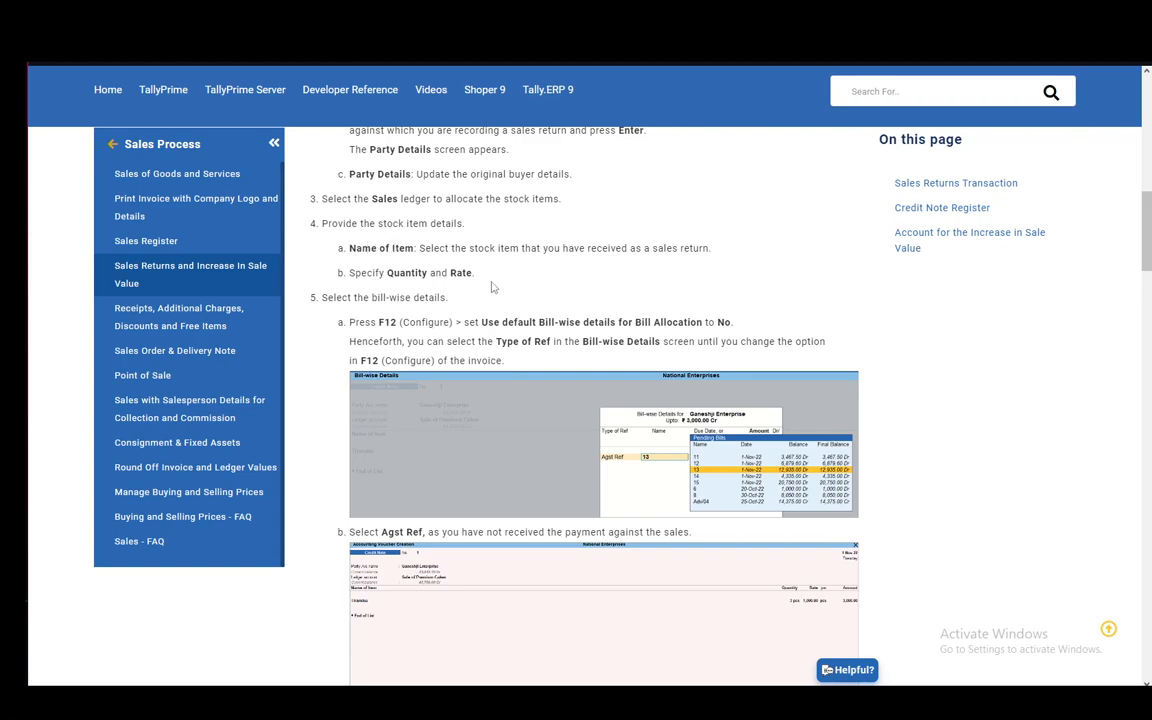
scroll(down, 3)
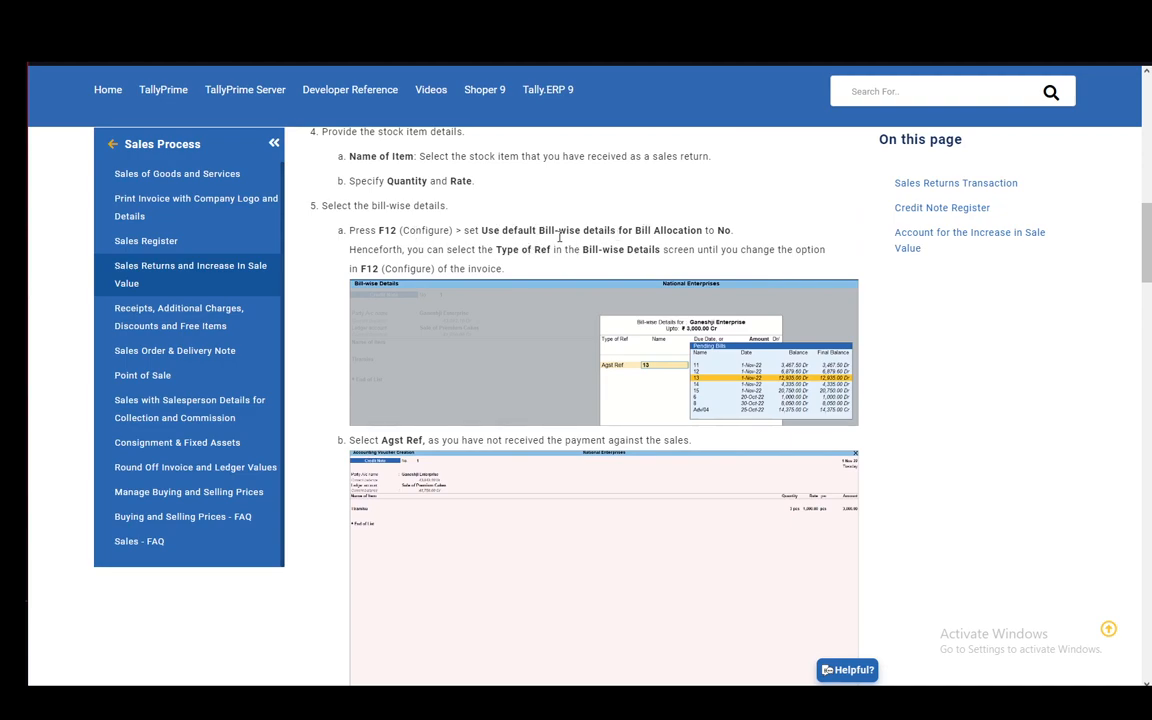
scroll(down, 3)
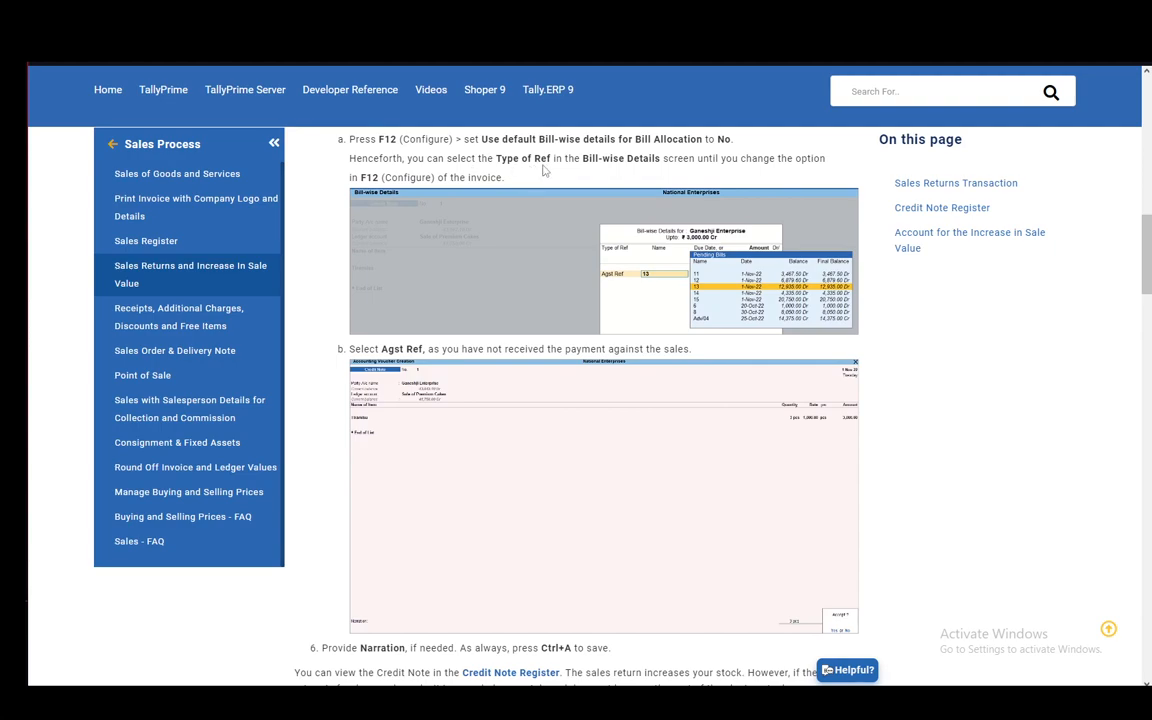
mouse_move(788, 198)
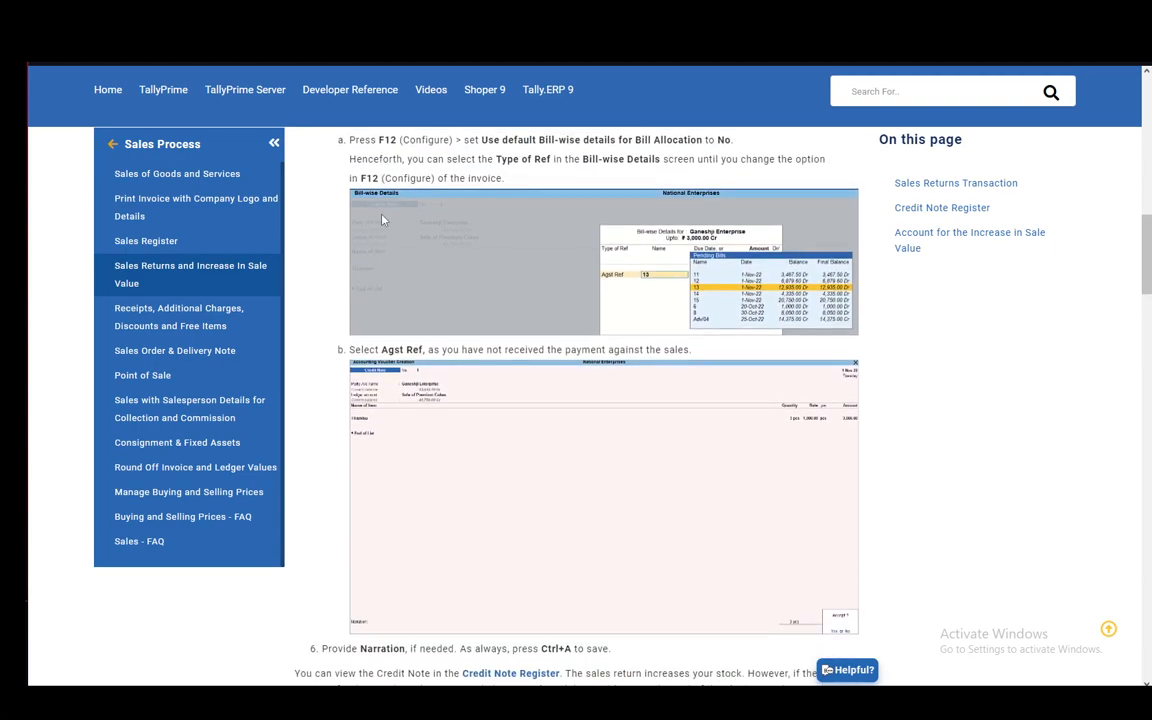
scroll(down, 3)
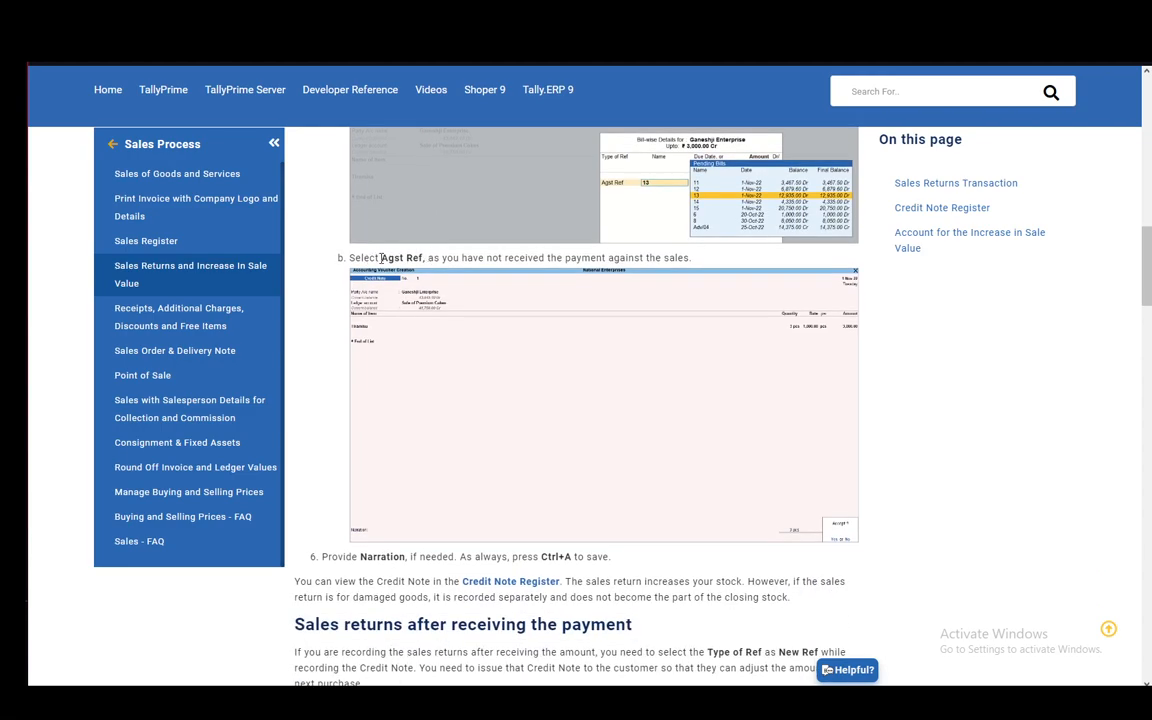
mouse_move(424, 276)
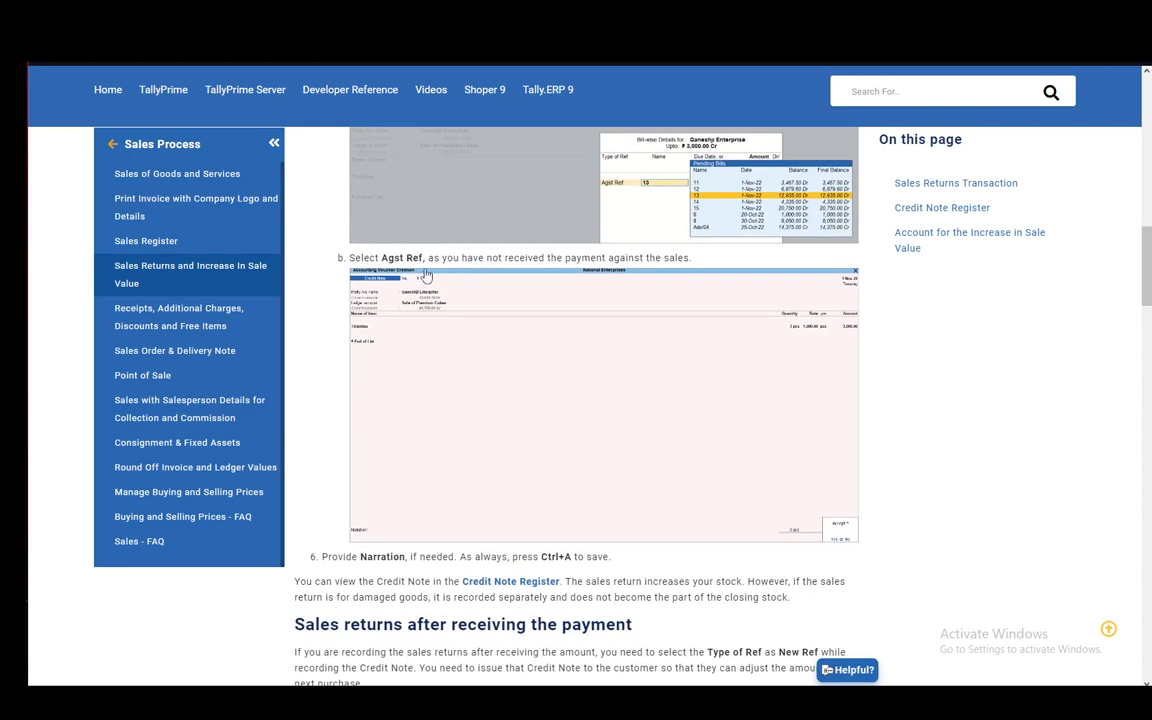
mouse_move(756, 276)
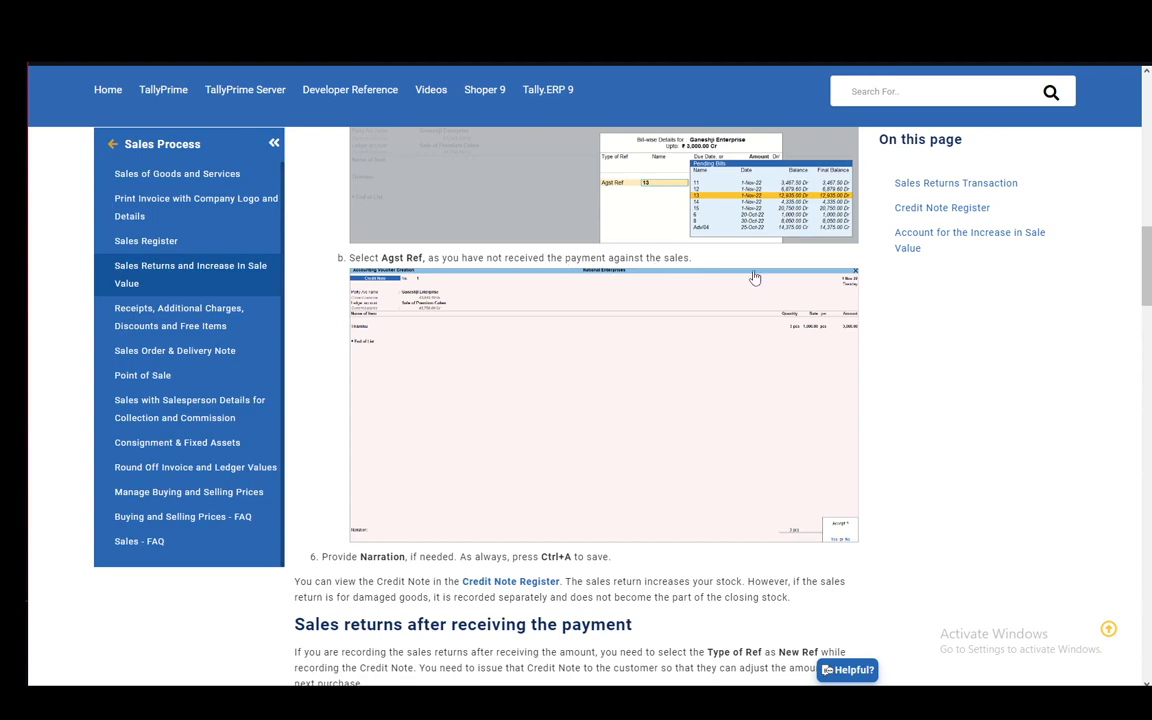
scroll(down, 3)
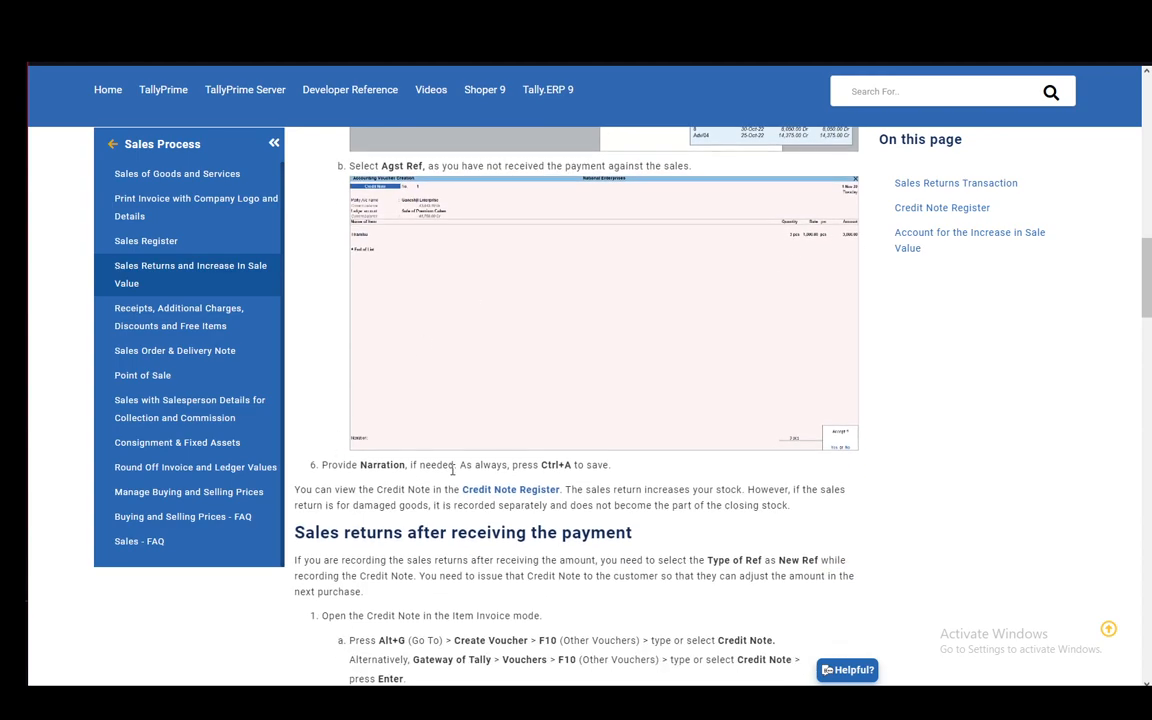
mouse_move(530, 428)
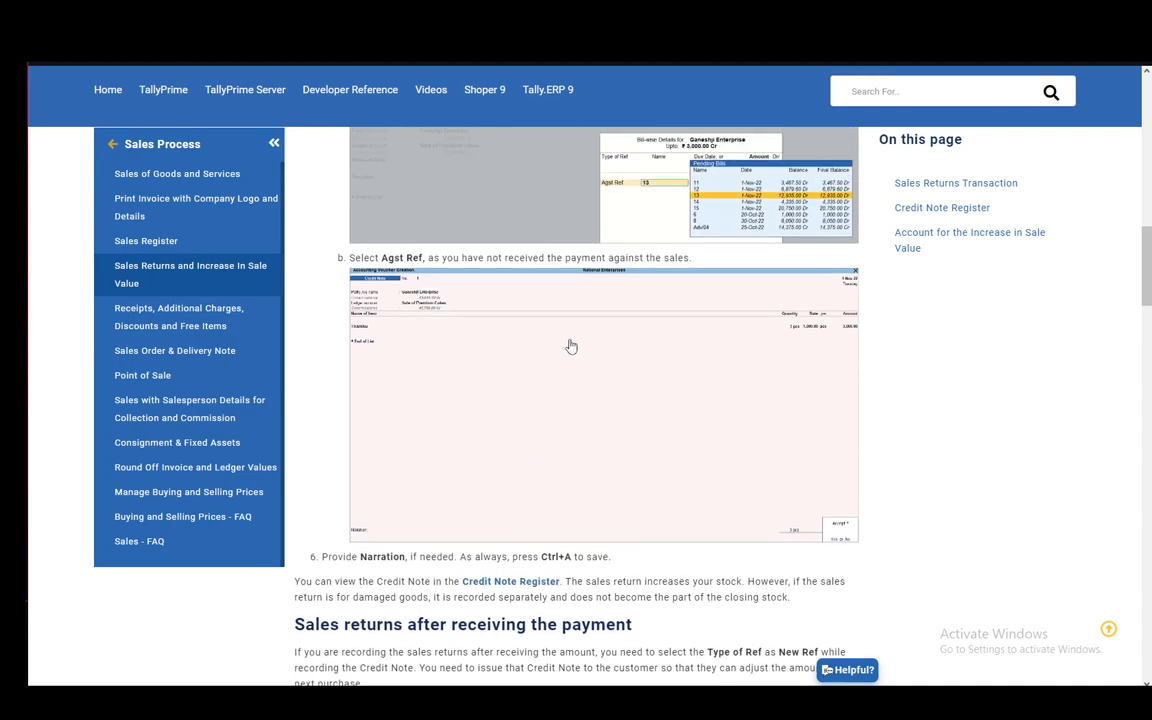
mouse_move(452, 384)
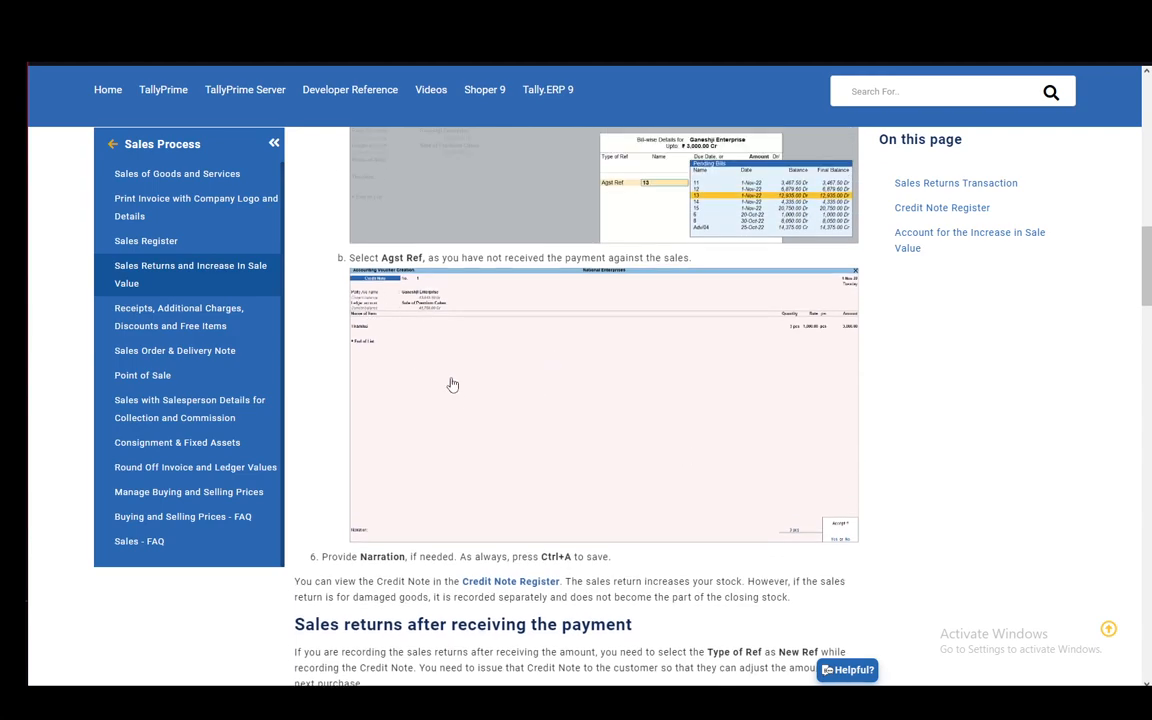